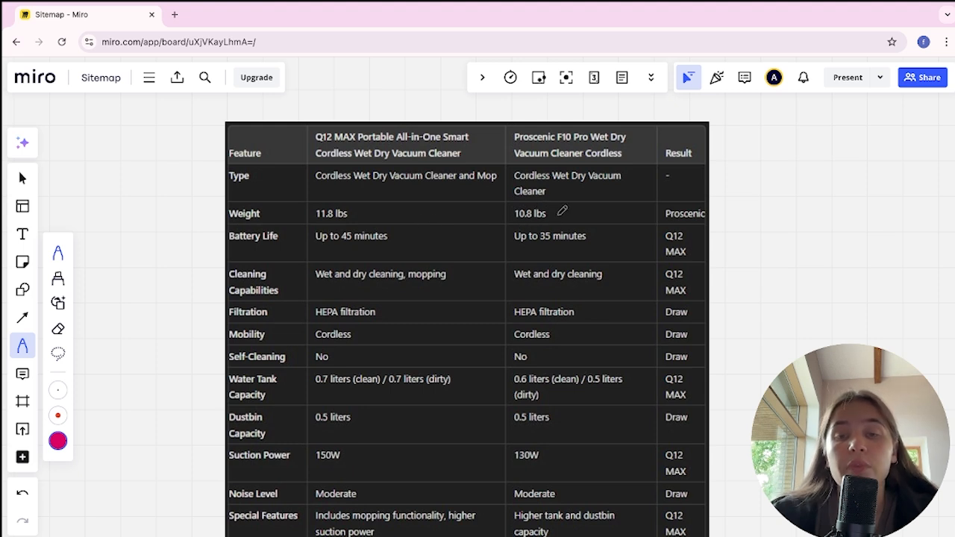
# - Draw pink checkmarks beside Proscenic's 10.8 lbs weight and Q12 MAX's 45-minute battery life
pyautogui.moveTo(574, 220); pyautogui.dragTo(594, 205)
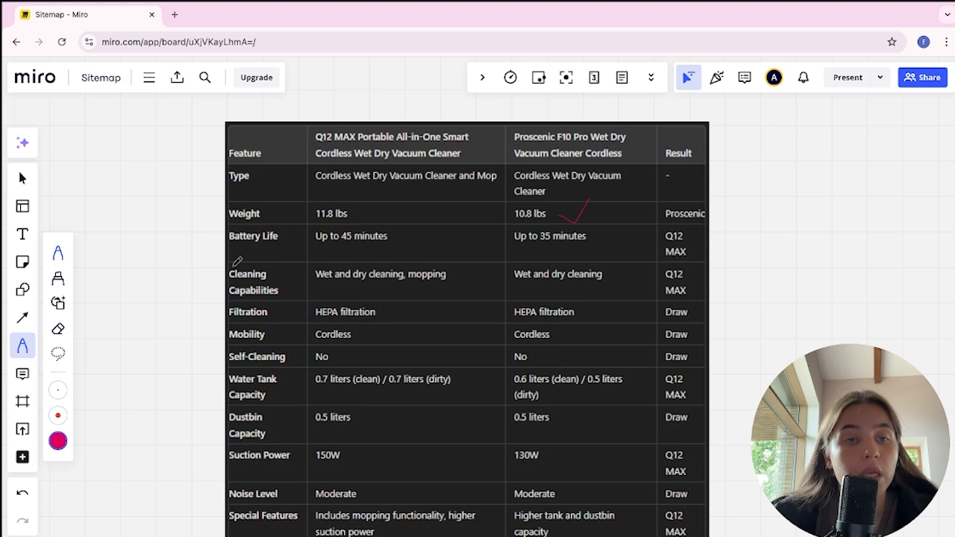
pyautogui.moveTo(380, 250)
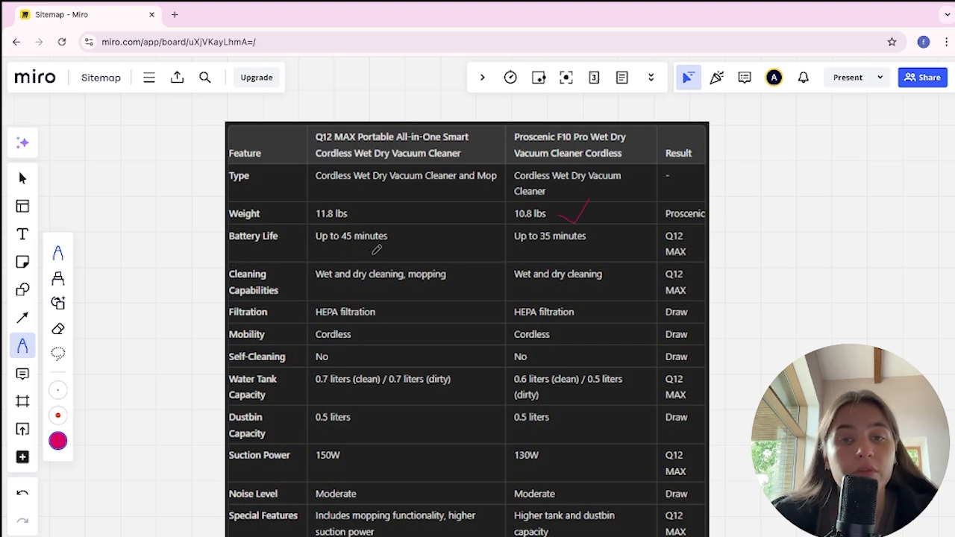
pyautogui.moveTo(562, 255)
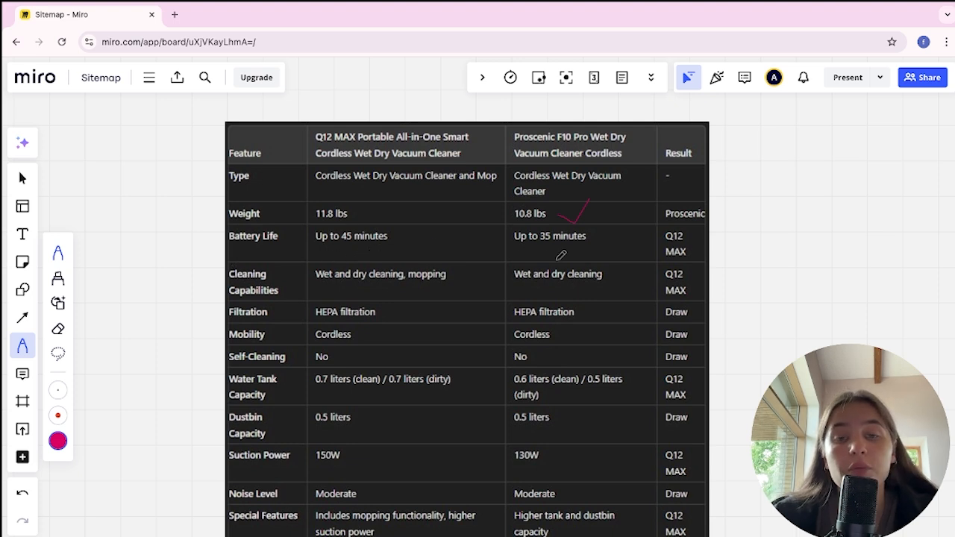
pyautogui.moveTo(423, 244)
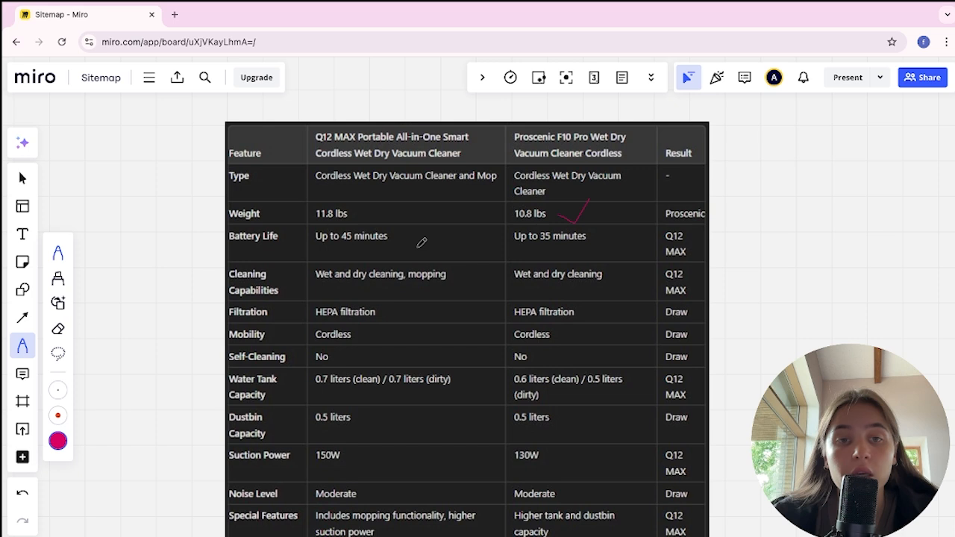
pyautogui.moveTo(426, 254); pyautogui.dragTo(444, 239)
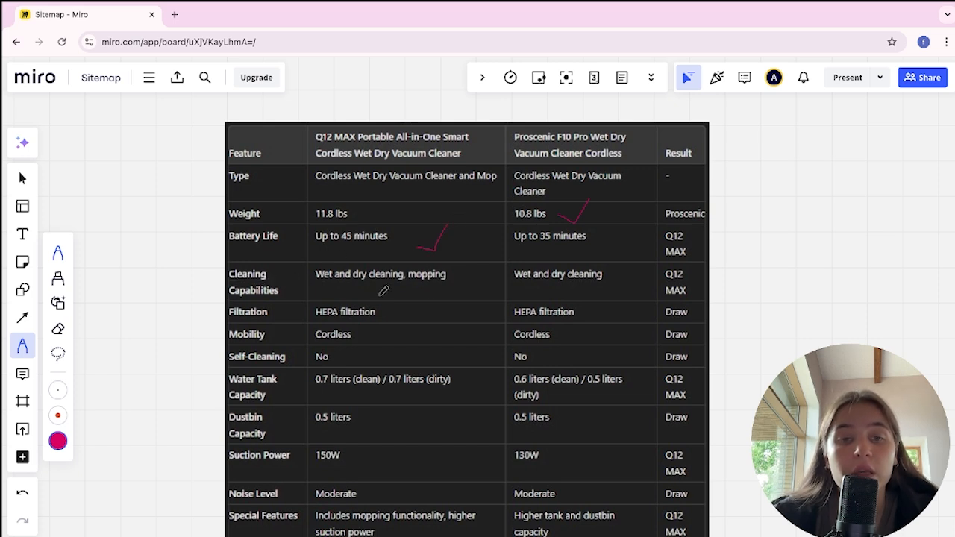
pyautogui.moveTo(454, 283)
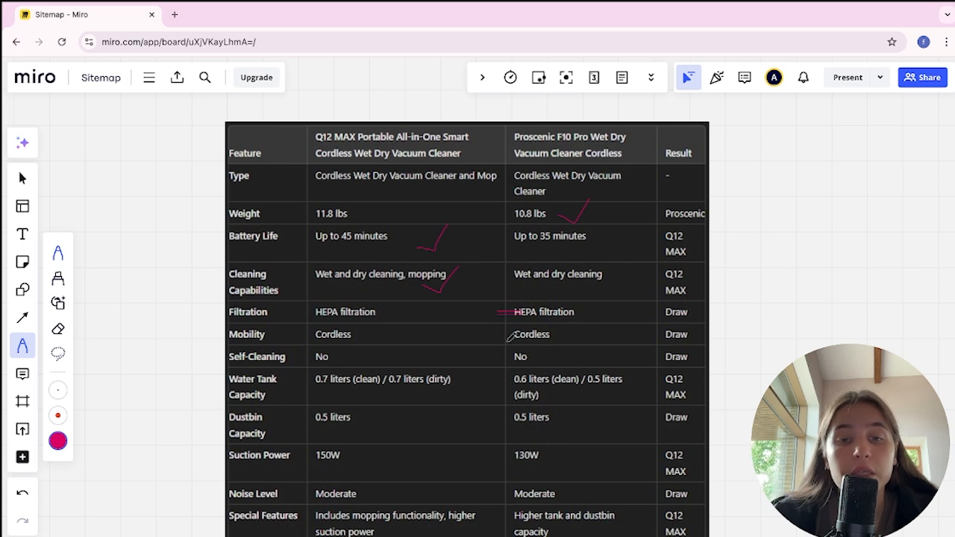
# - Mark the Mobility and Self-Cleaning rows as ties and tick Q12 MAX's larger water tank
pyautogui.moveTo(513, 336); pyautogui.dragTo(551, 336)
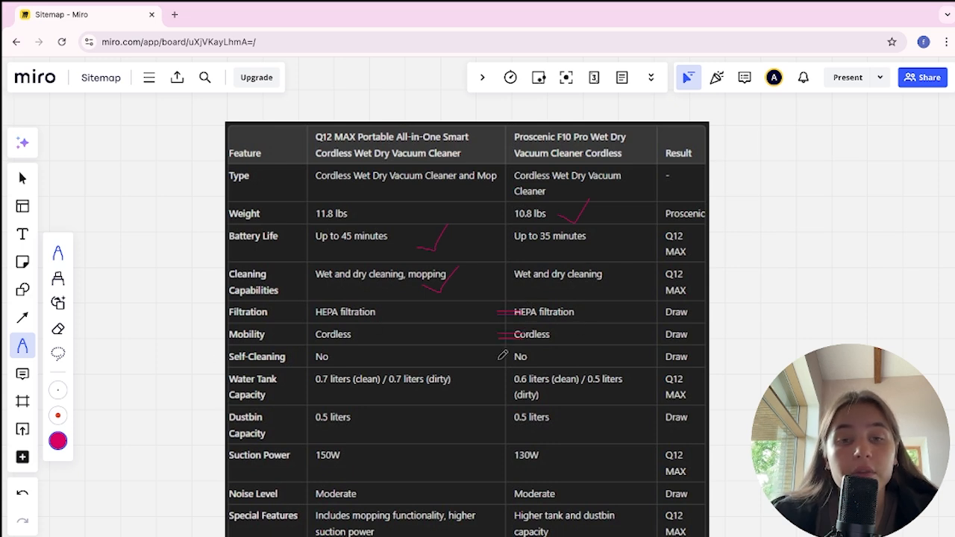
pyautogui.moveTo(496, 362); pyautogui.dragTo(515, 362)
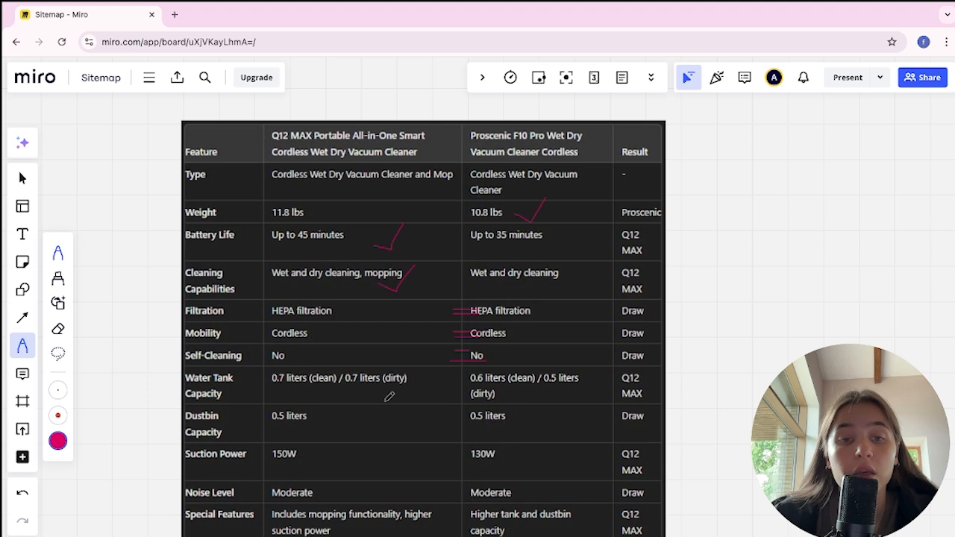
pyautogui.moveTo(403, 395); pyautogui.dragTo(437, 366)
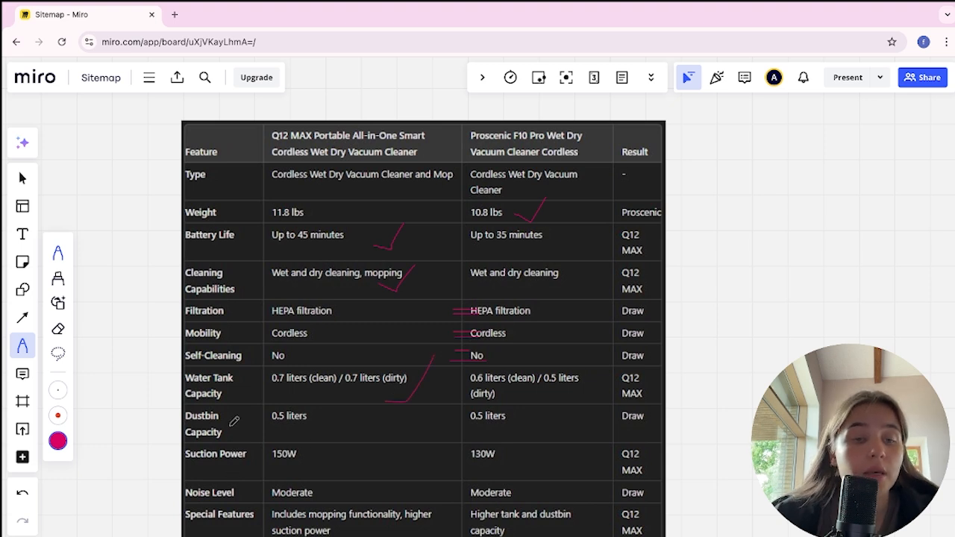
pyautogui.moveTo(313, 430)
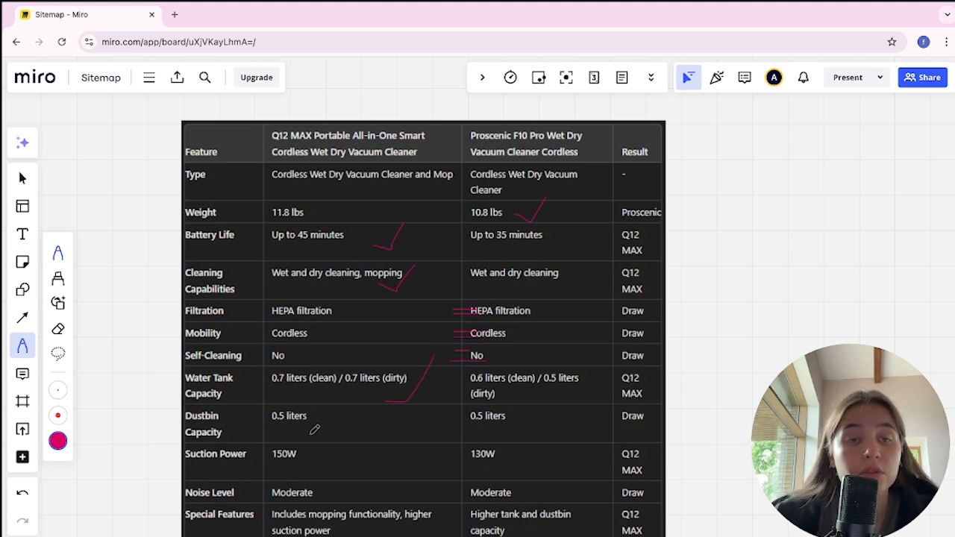
pyautogui.moveTo(481, 426)
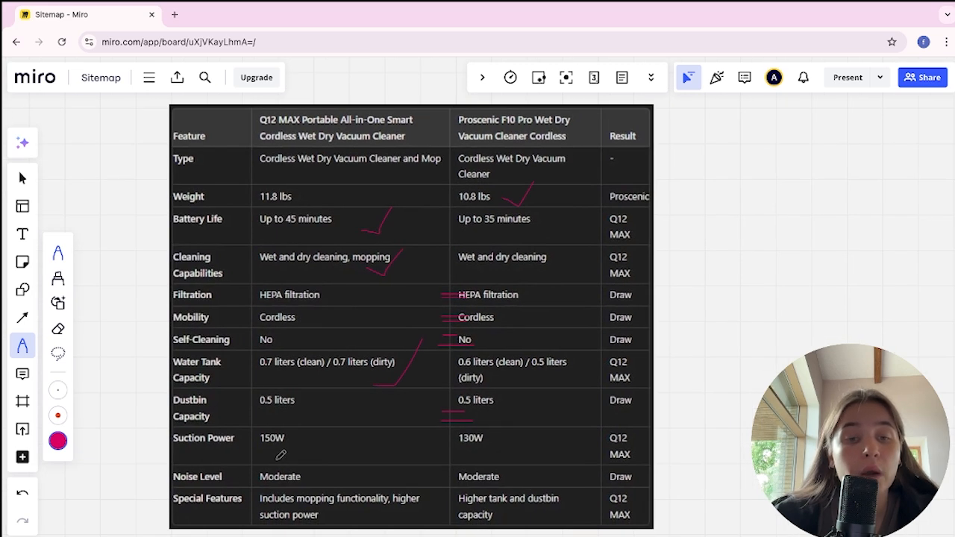
pyautogui.moveTo(418, 495)
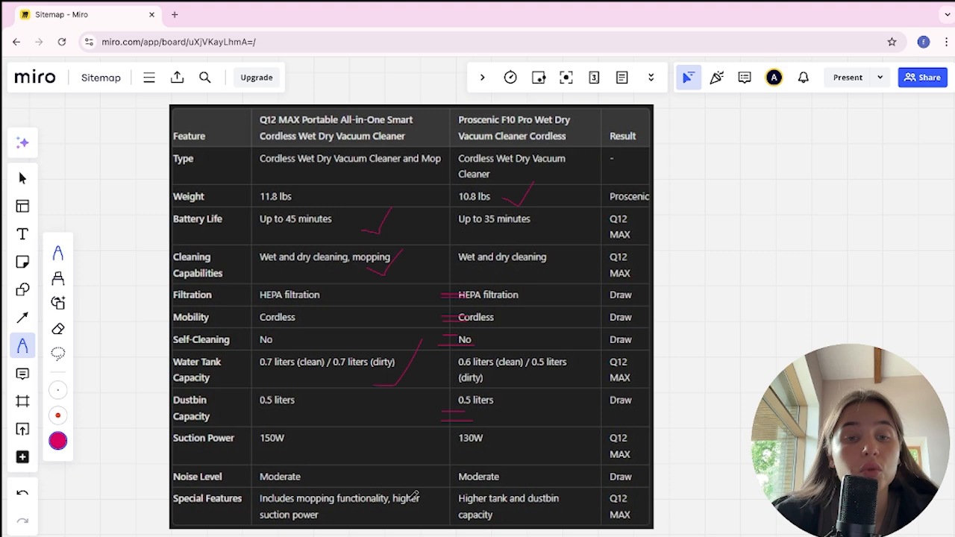
pyautogui.moveTo(447, 456)
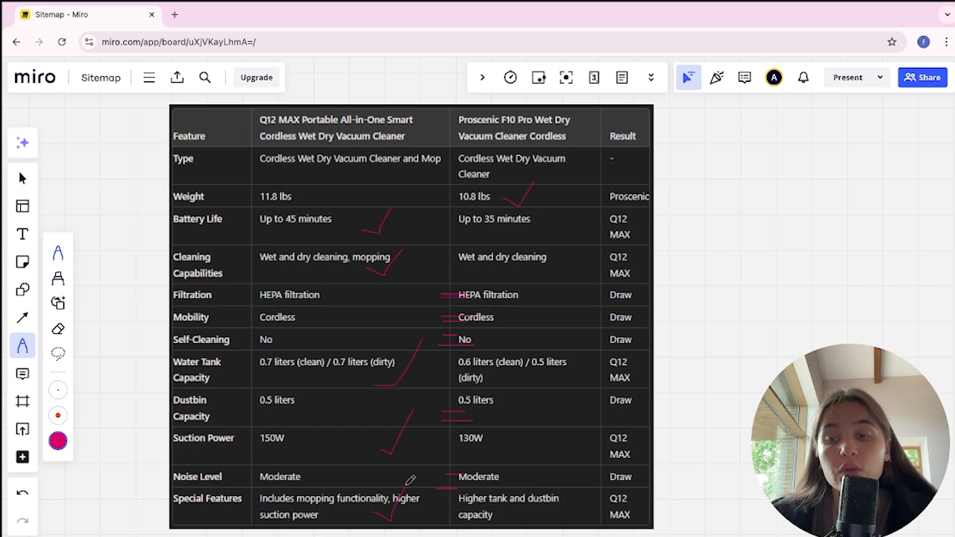
pyautogui.moveTo(214, 95)
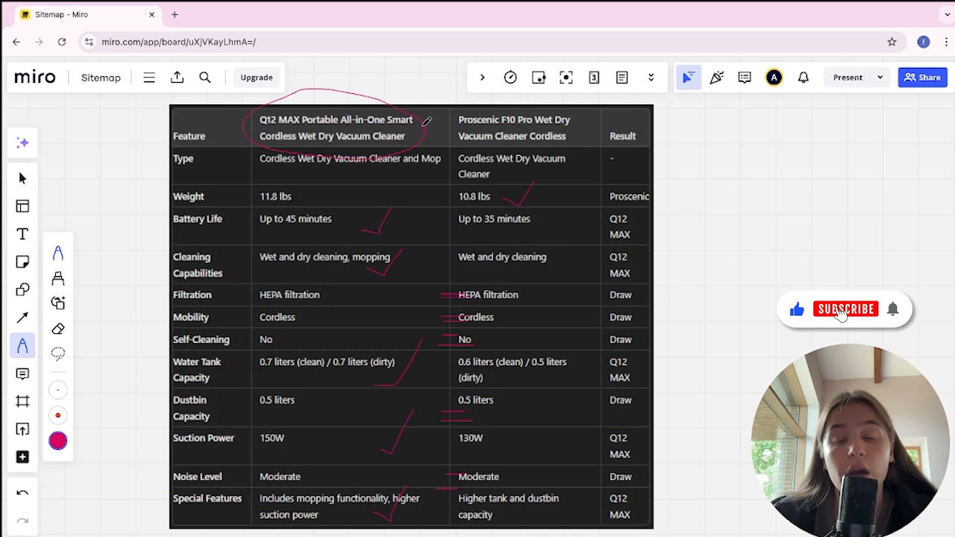
# - Draw a pink loop around the Q12 MAX column header to mark it the overall winner
pyautogui.click(846, 309)
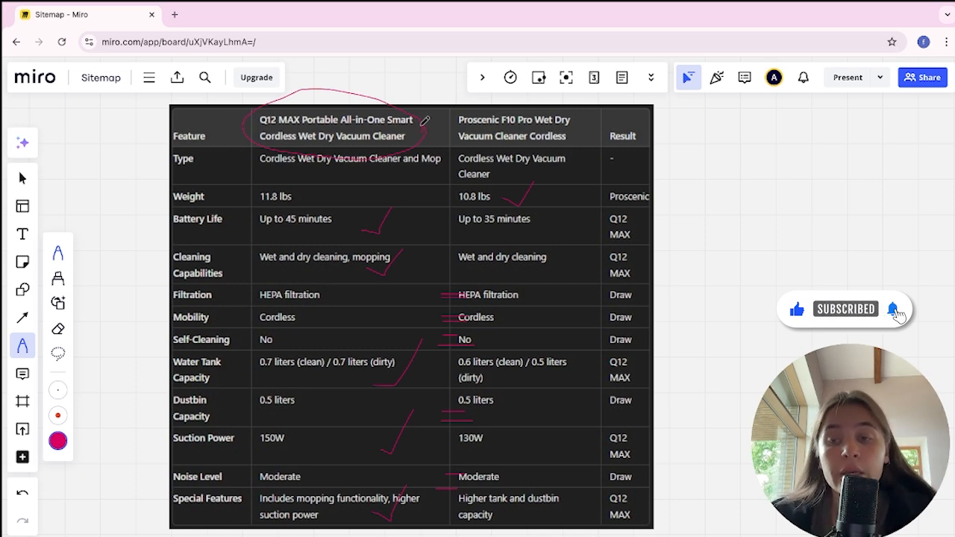